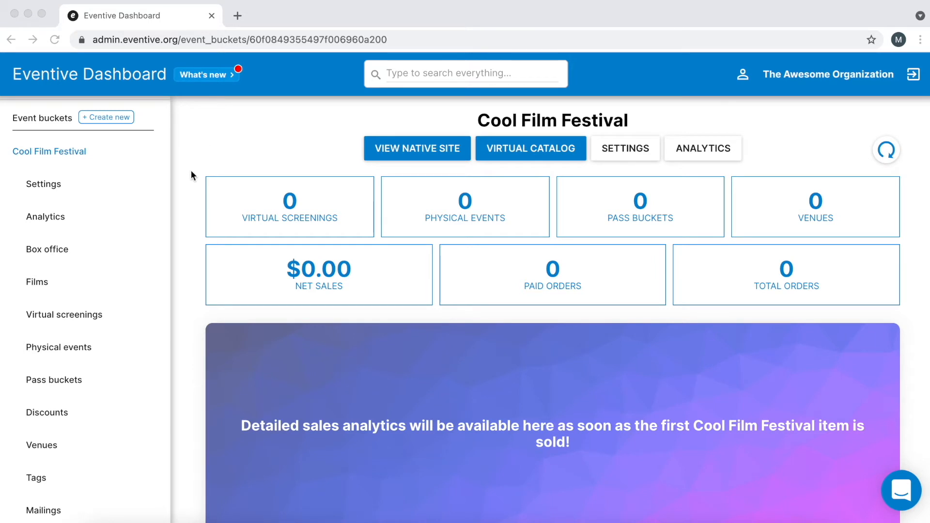
mouse_move(202, 342)
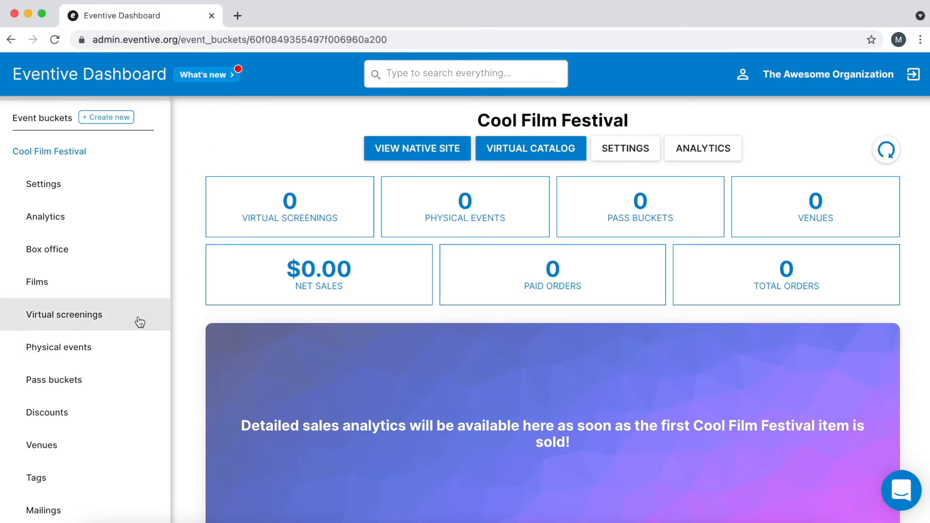
Show the Cool Film Festival's virtual screenings list from the sidebar.
left_click(64, 314)
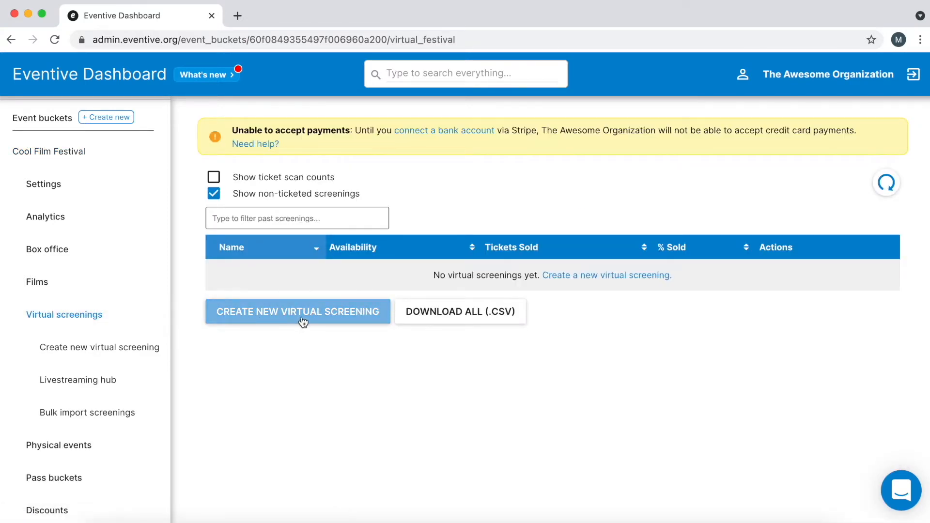
Create a new, still unnamed virtual screening for the festival.
left_click(298, 311)
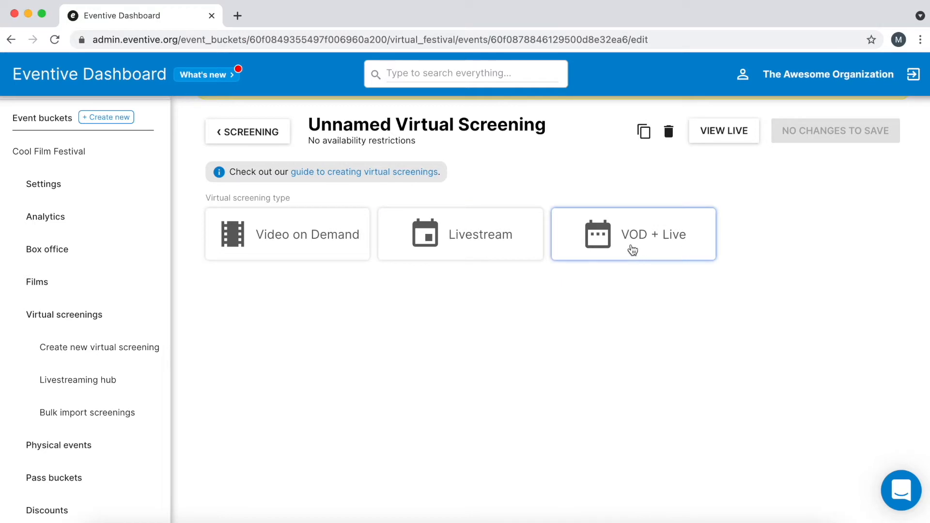
mouse_move(480, 279)
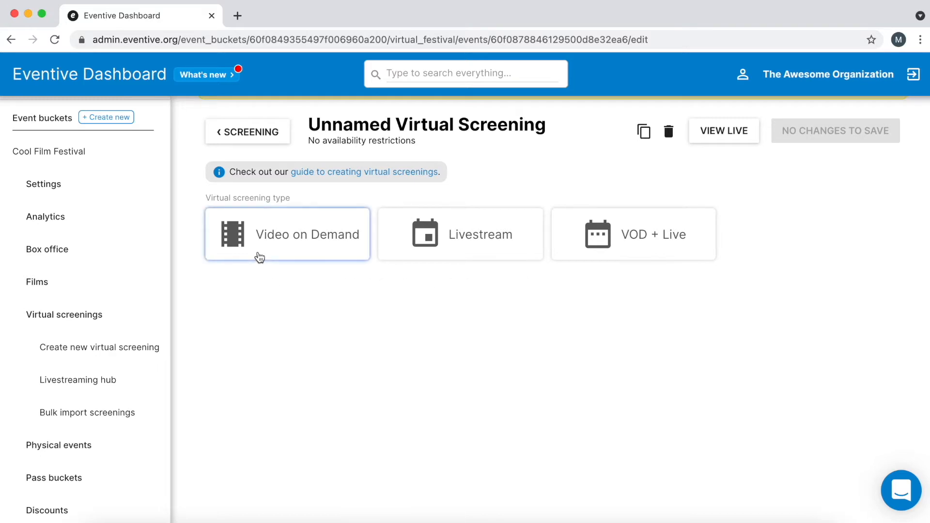
Set the screening type to Video on Demand and attach the film Cool Movie.
left_click(287, 234)
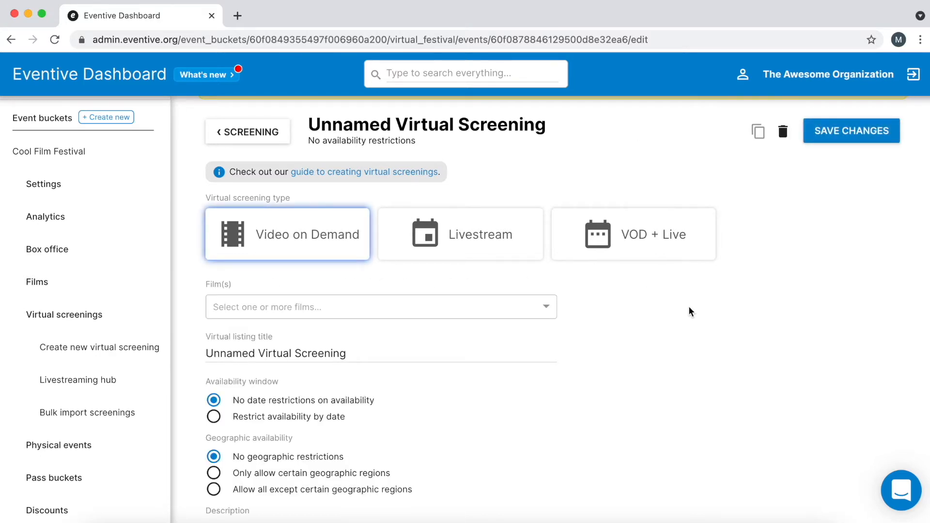
scroll("down", 3)
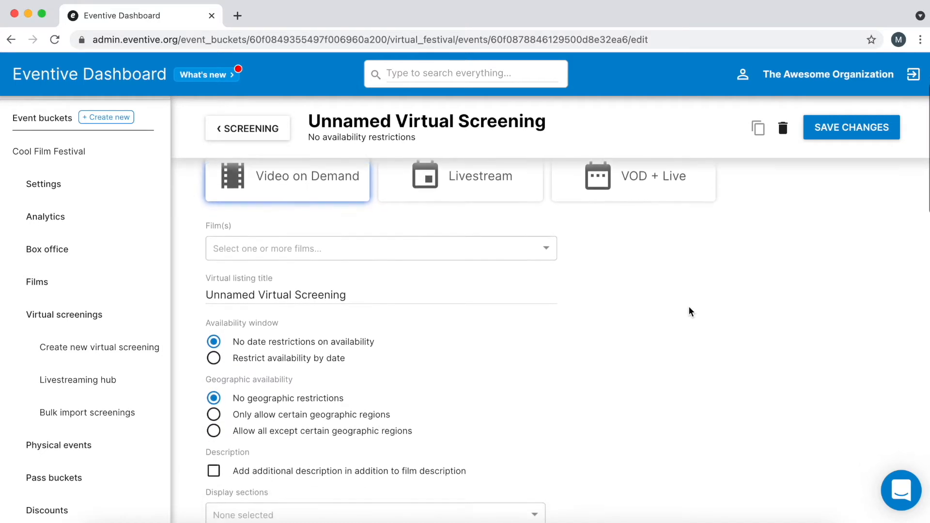
scroll("down", 3)
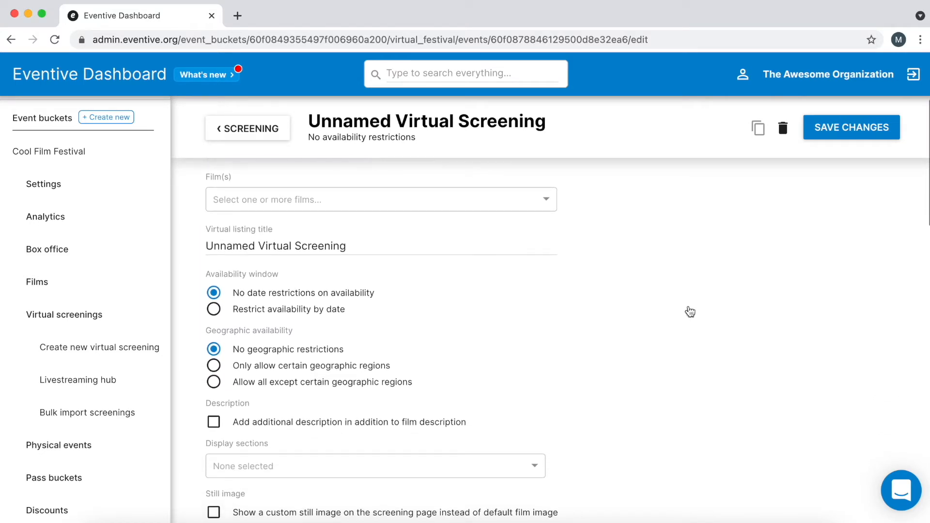
left_click(380, 200)
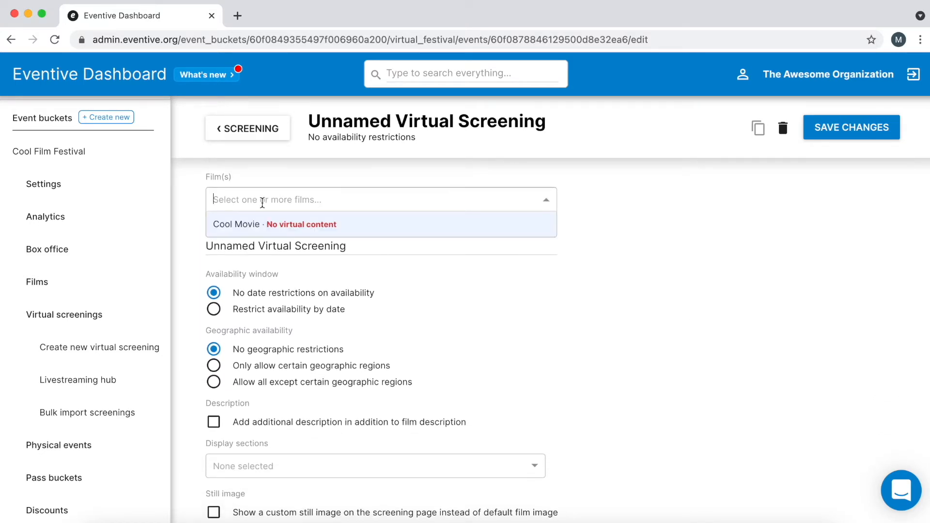
left_click(380, 224)
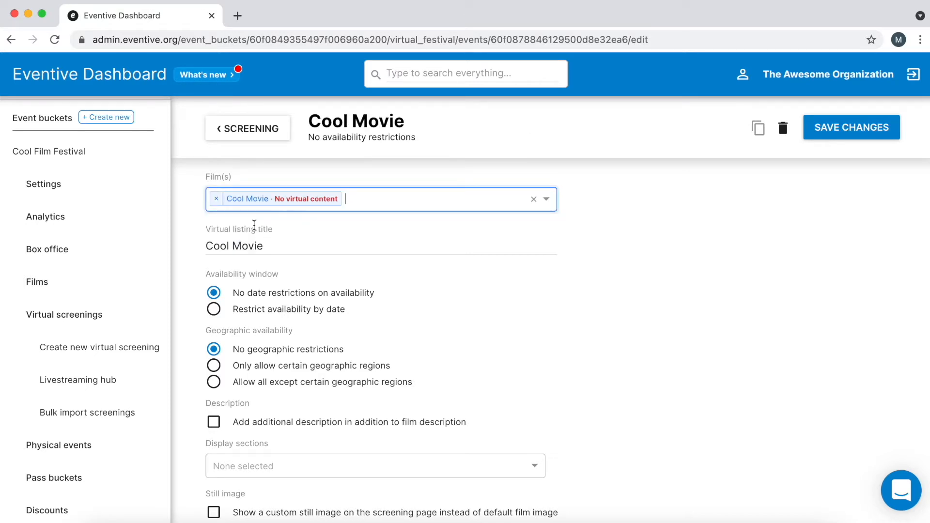
mouse_move(619, 231)
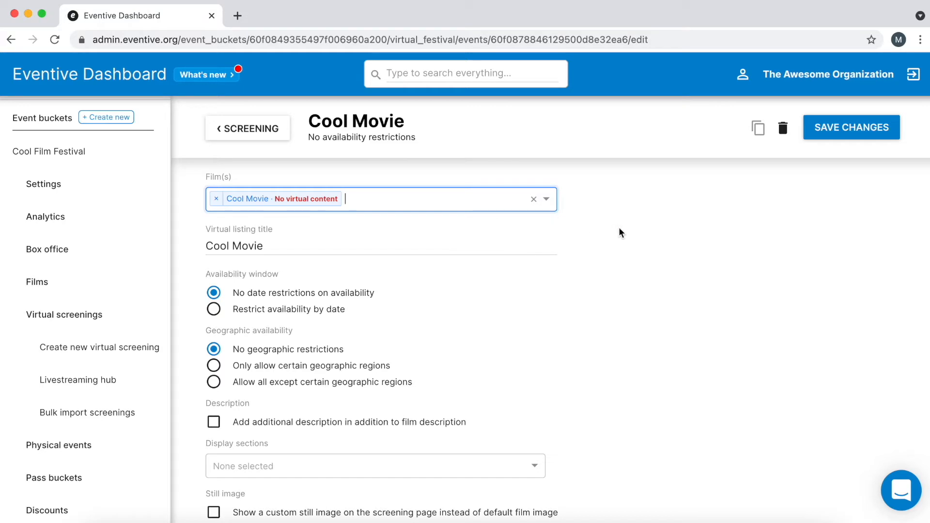
mouse_move(648, 230)
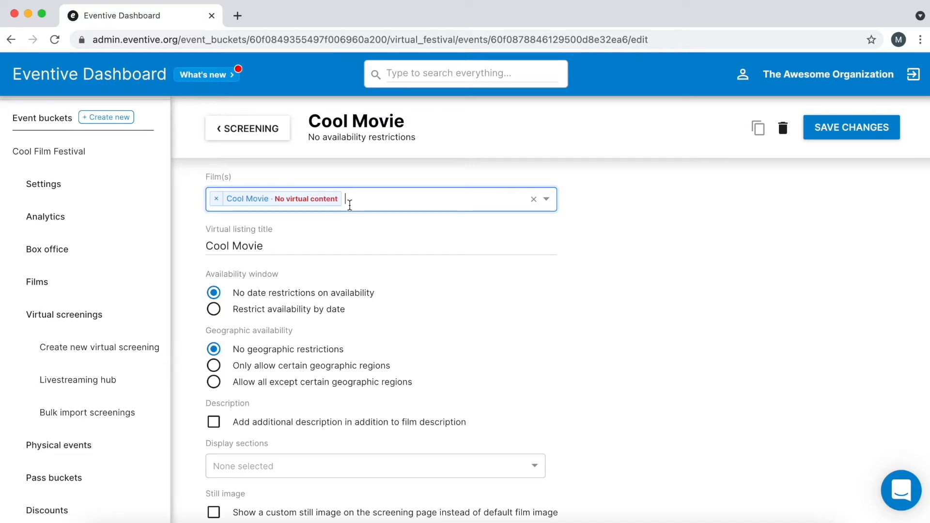
mouse_move(272, 245)
type(" Screening")
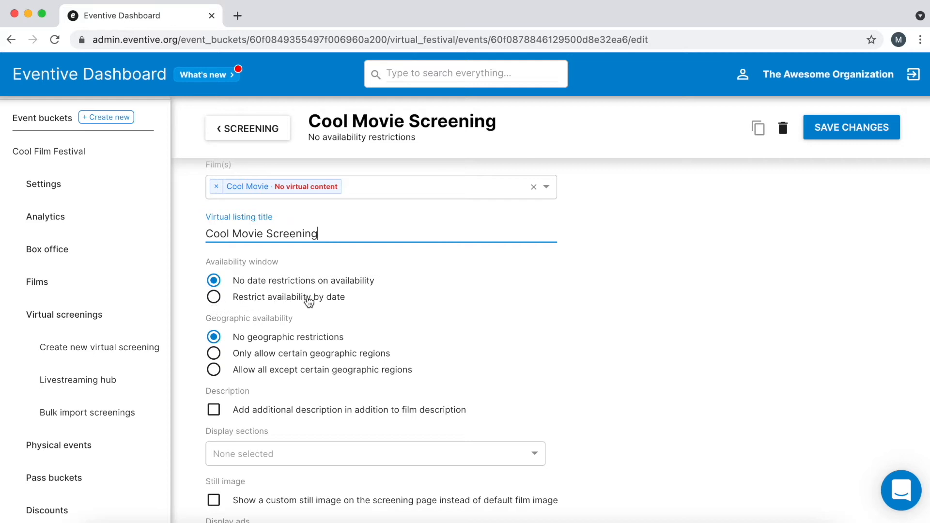
left_click(213, 296)
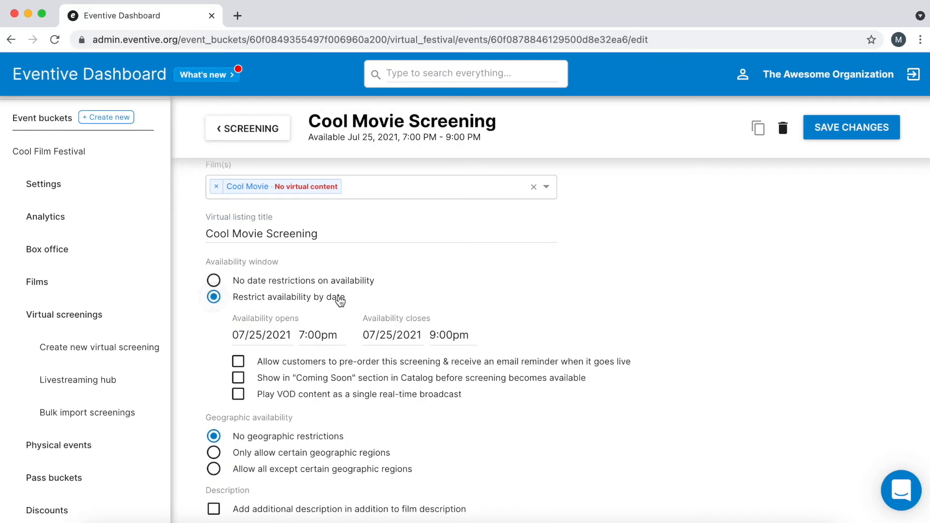
mouse_move(229, 322)
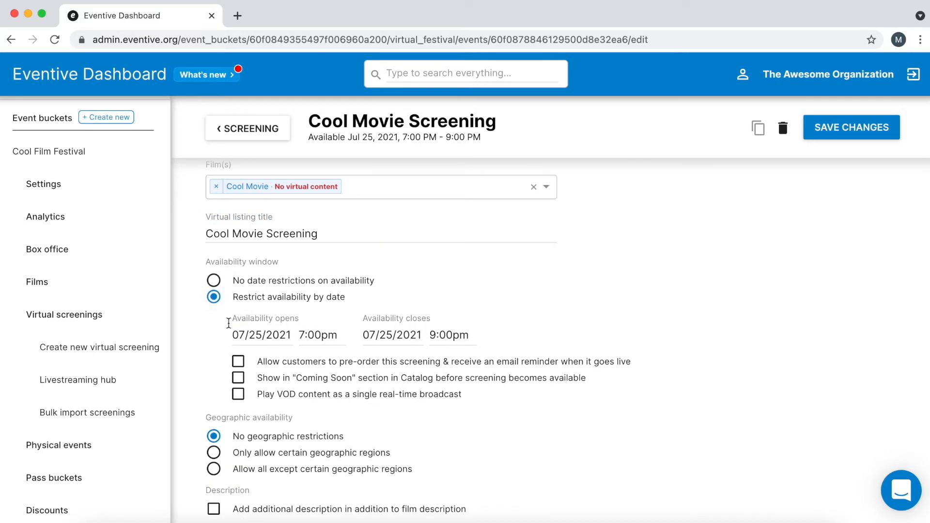
left_click(393, 334)
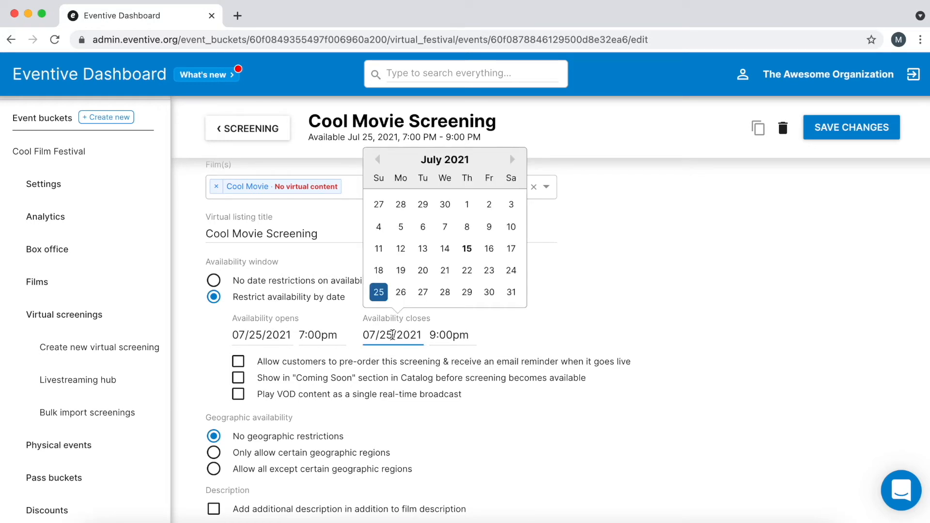
left_click(511, 291)
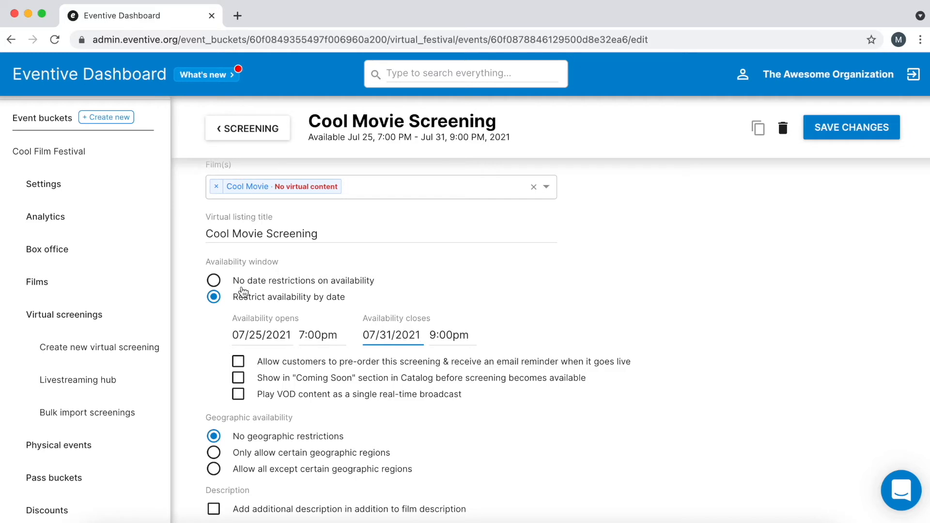
left_click(213, 280)
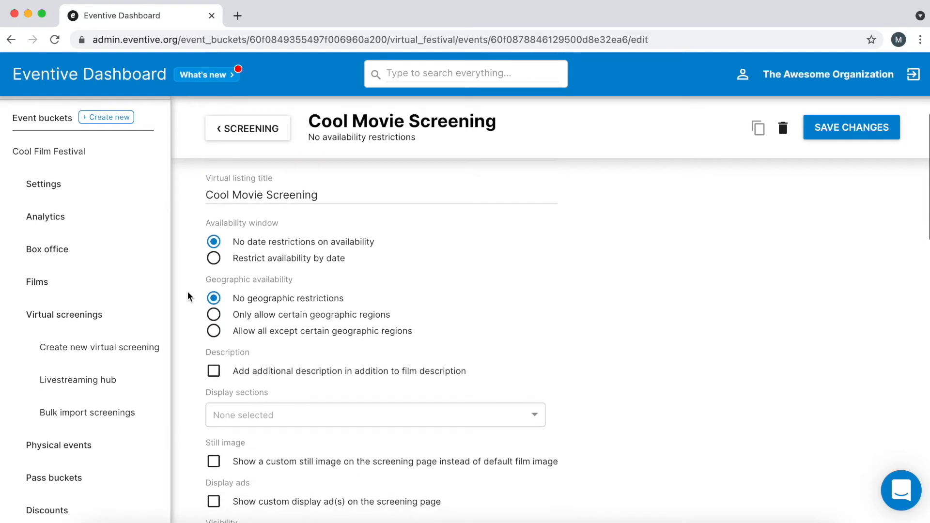
Restrict geographic availability to North America and South America only.
scroll("down", 3)
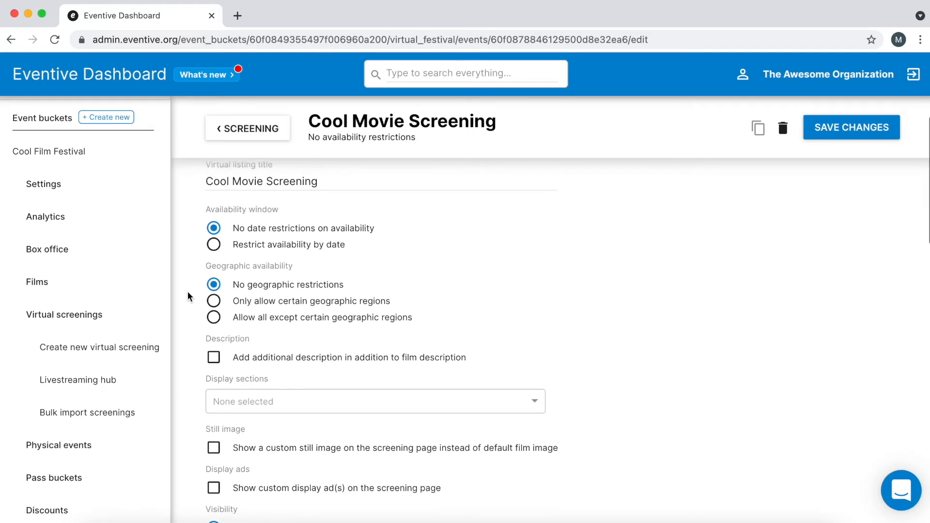
mouse_move(207, 267)
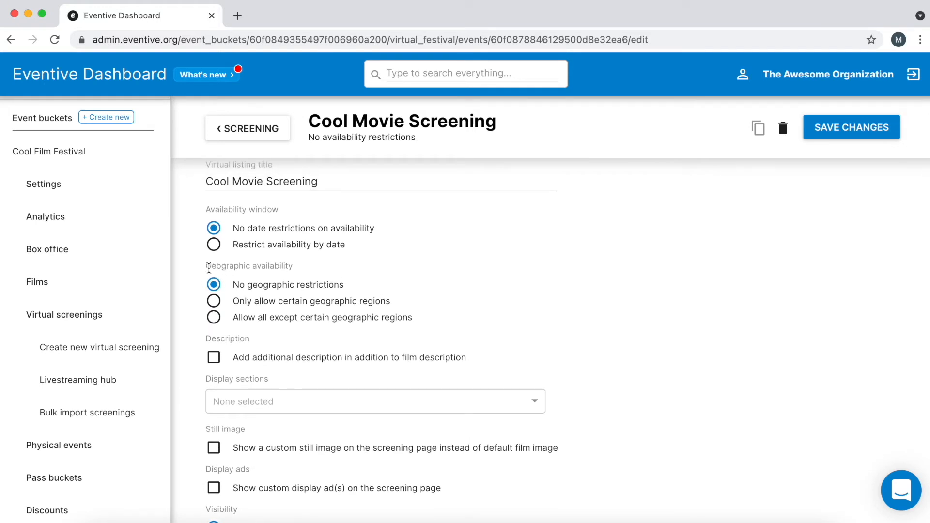
mouse_move(317, 306)
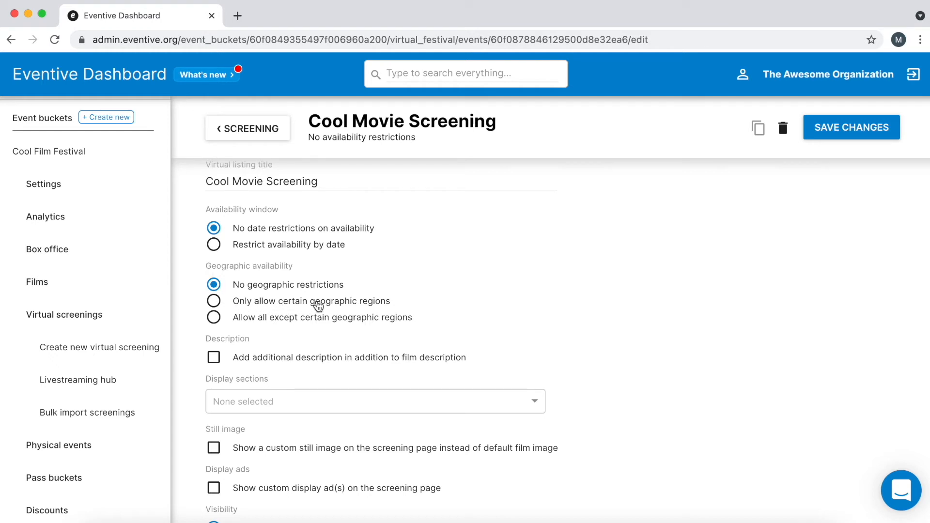
left_click(213, 300)
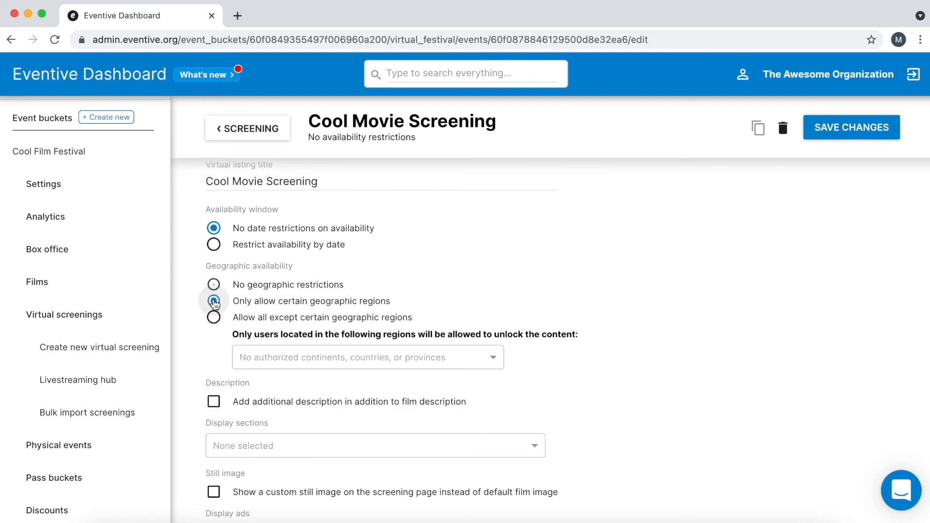
left_click(213, 301)
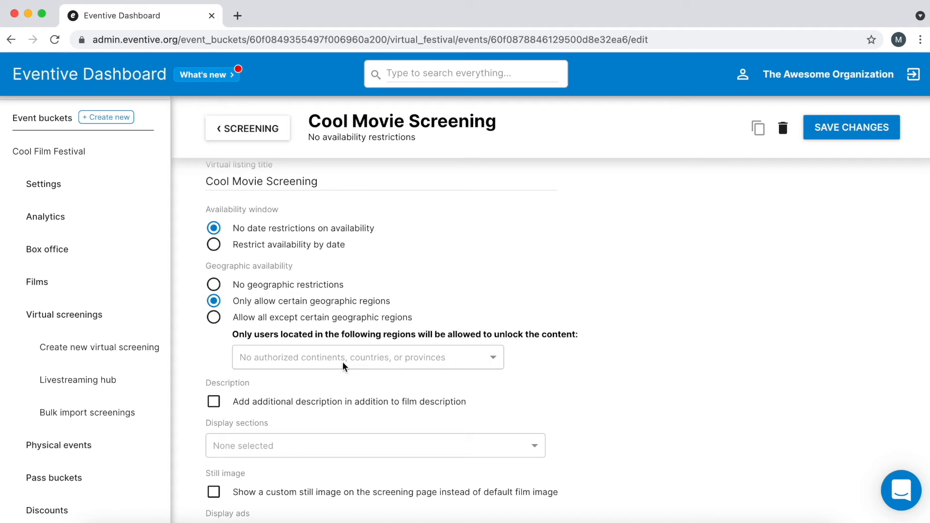
left_click(362, 357)
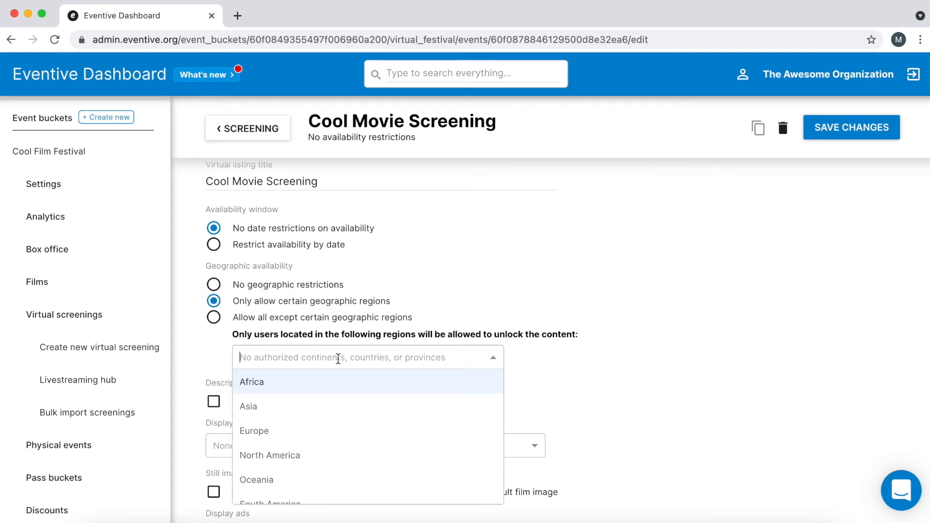
left_click(270, 456)
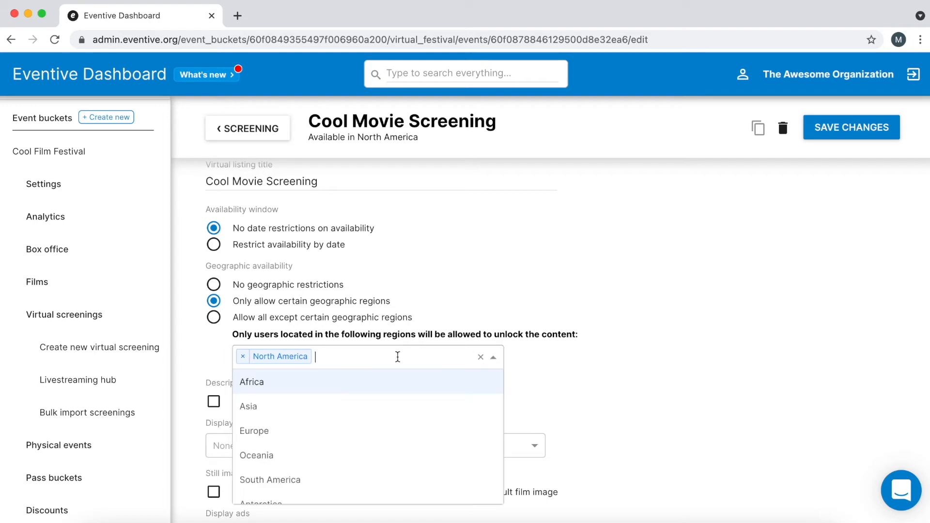
left_click(270, 480)
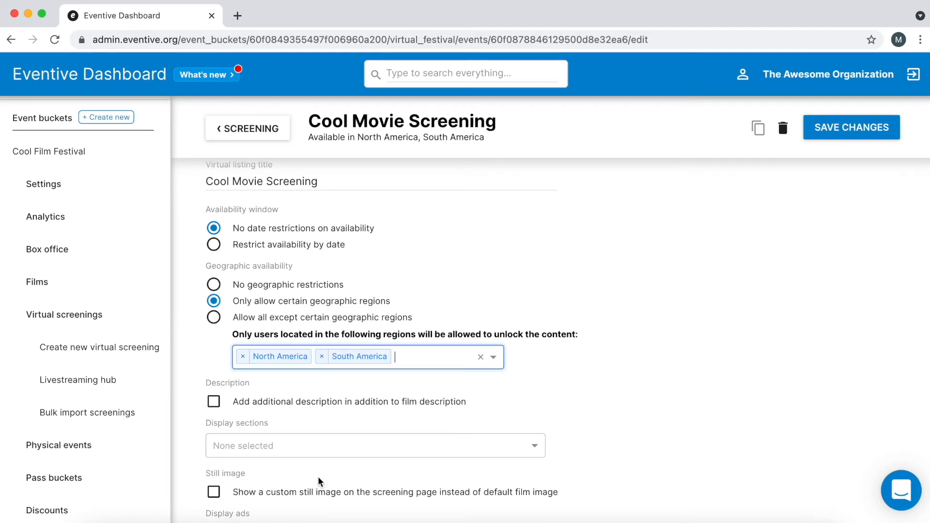
mouse_move(663, 337)
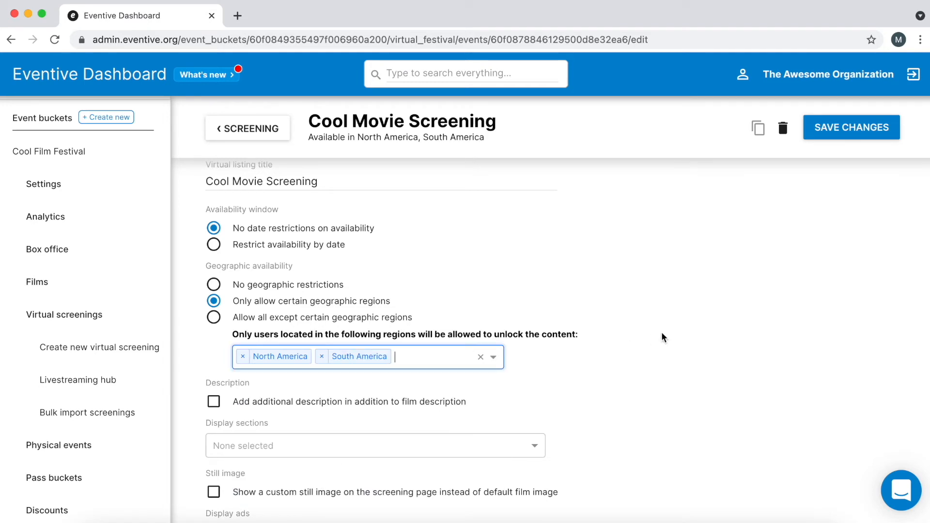
scroll("down", 3)
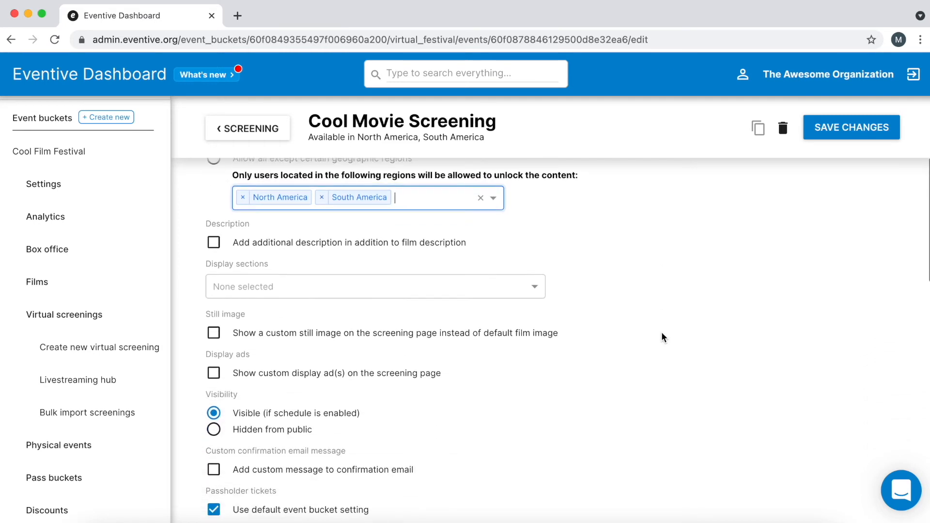
scroll("down", 3)
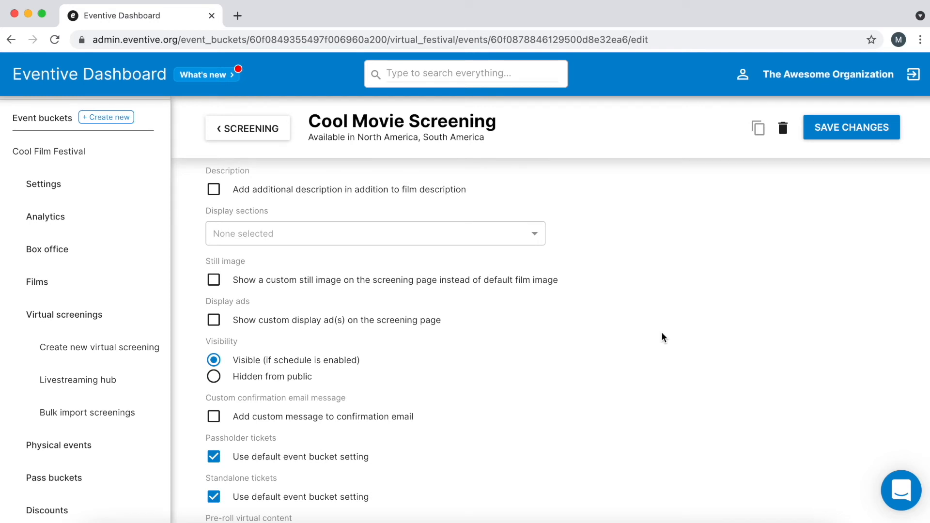
scroll("down", 3)
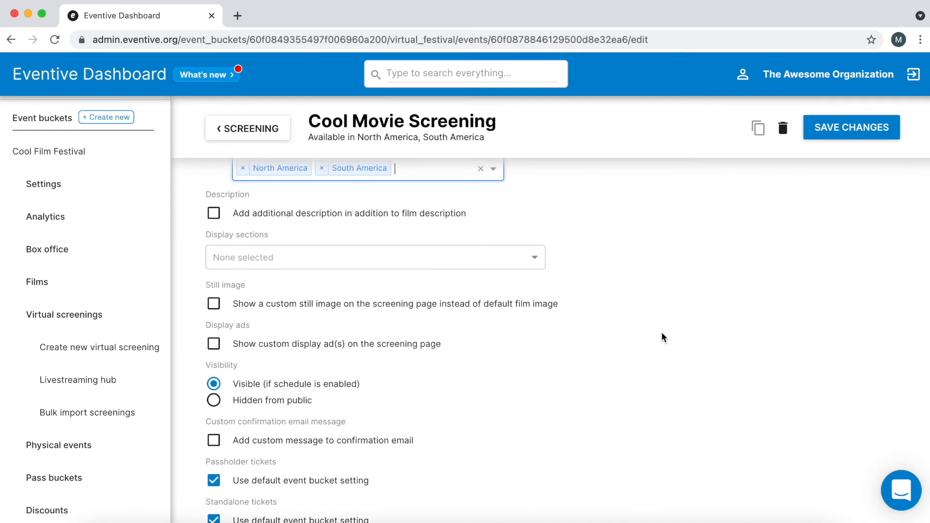
mouse_move(414, 260)
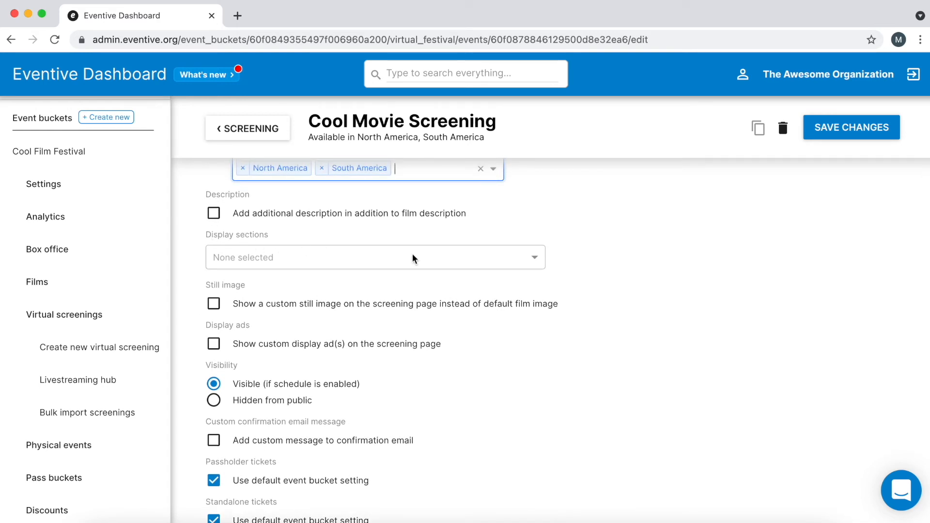
Assign the screening to the Short Film display section.
left_click(375, 257)
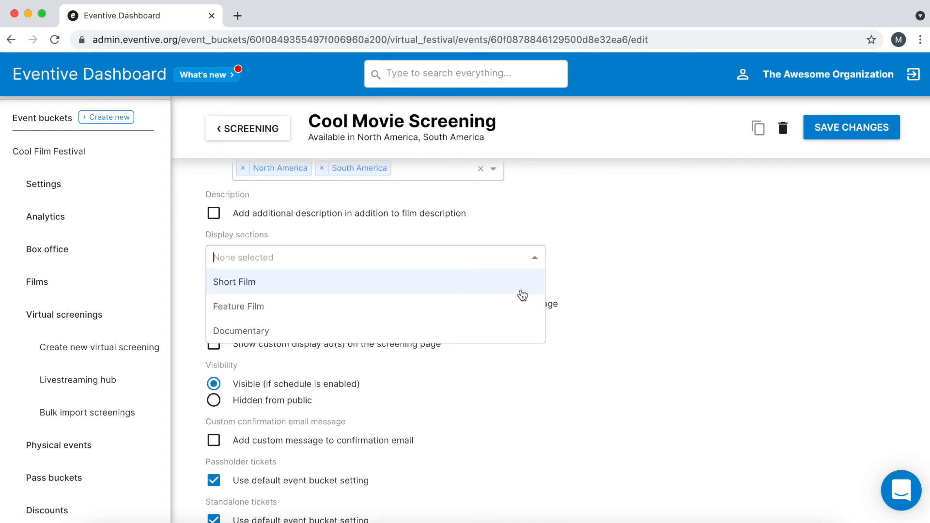
mouse_move(513, 338)
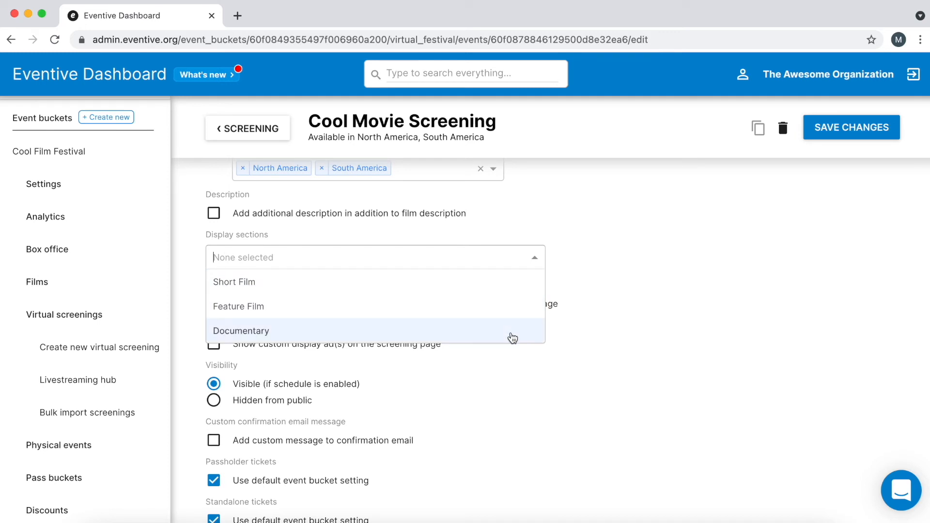
left_click(233, 282)
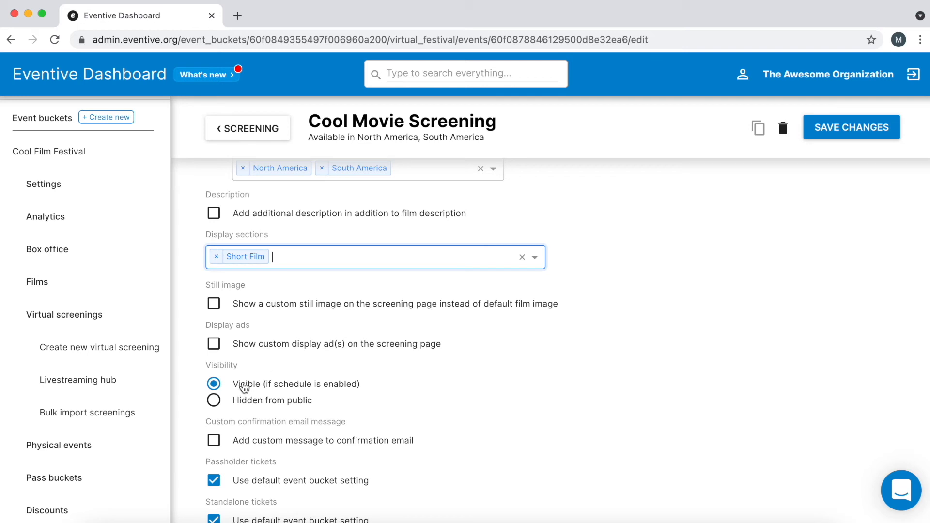
mouse_move(352, 388)
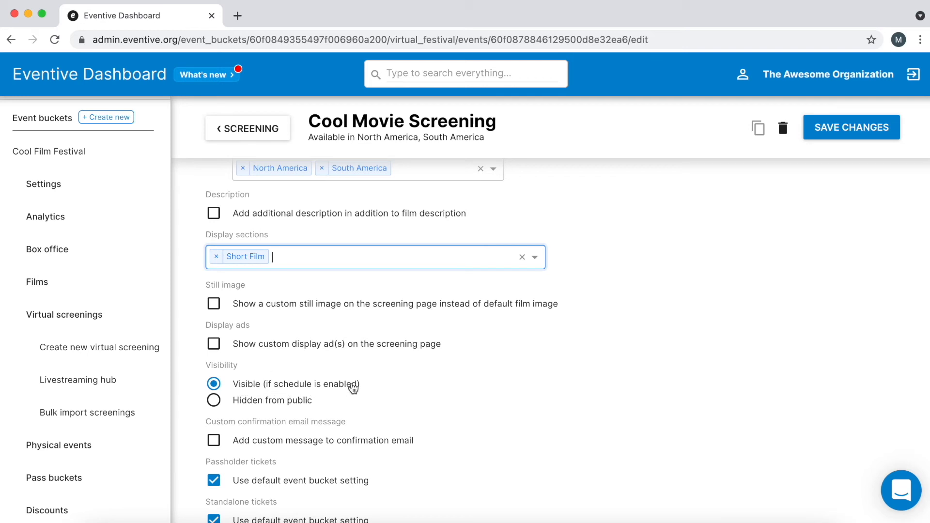
mouse_move(425, 380)
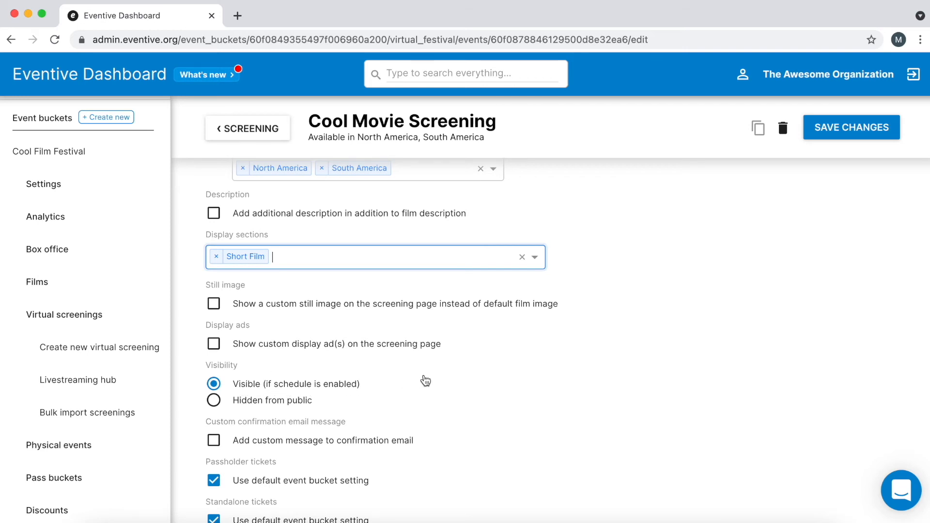
scroll("down", 3)
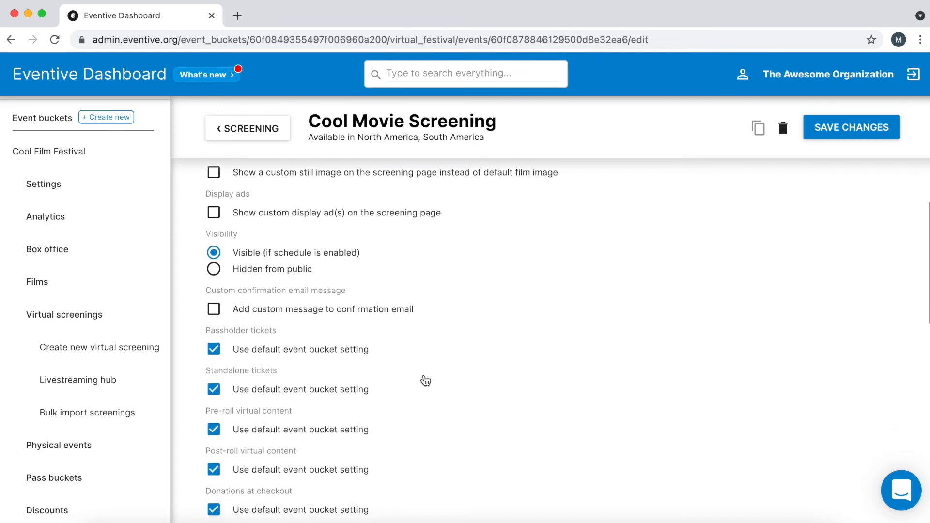
Add the custom confirmation email message 'Custom email content!'.
scroll("down", 3)
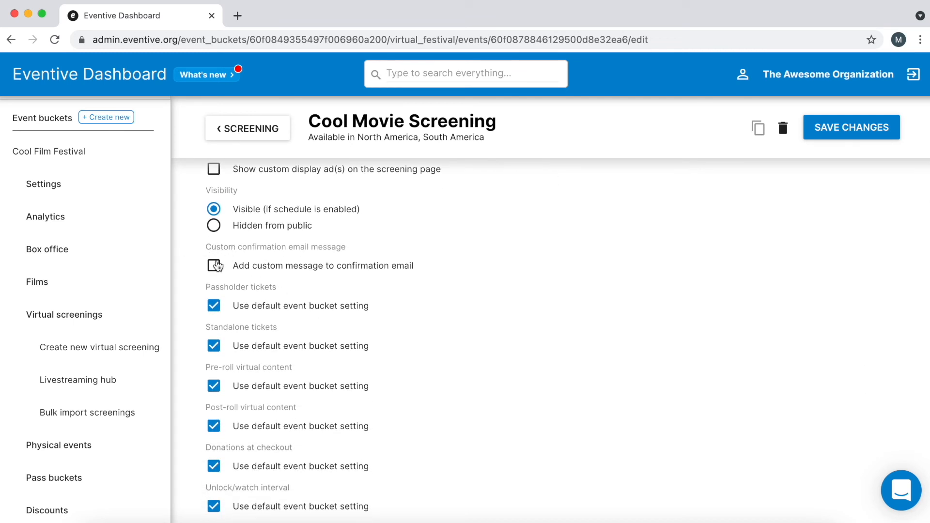
left_click(213, 266)
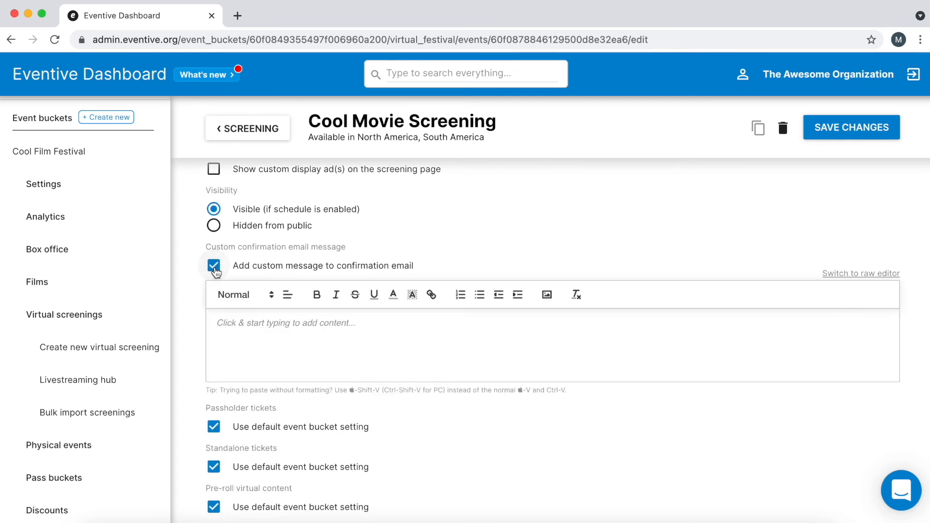
left_click(213, 265)
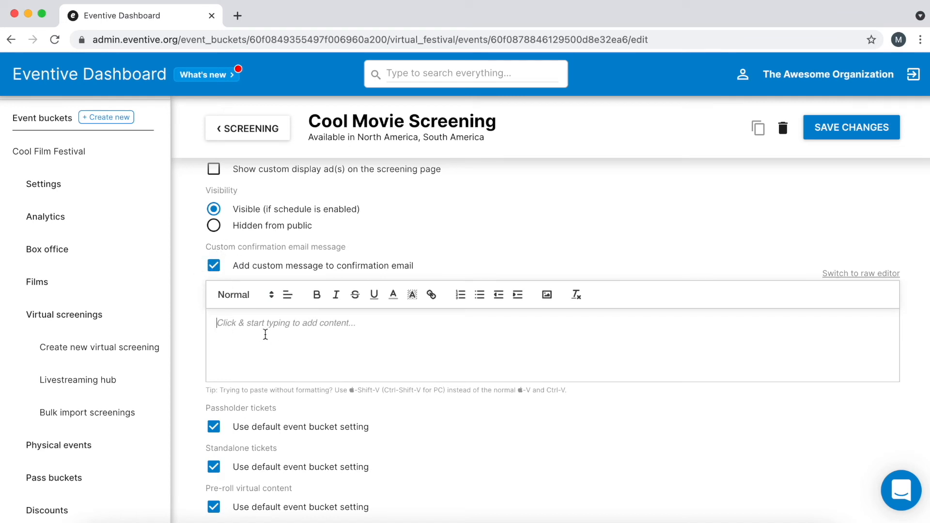
type("Custom email content!")
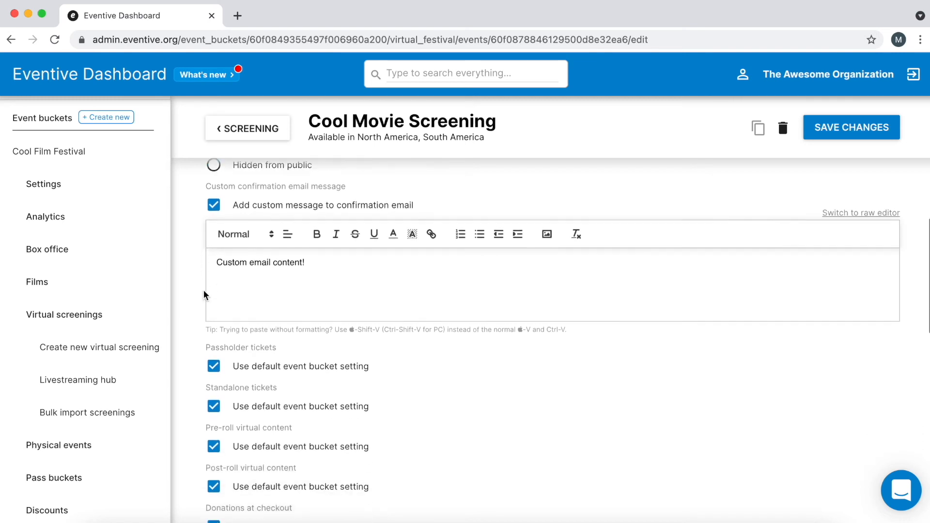
Enable virtual balloting for this screening.
scroll("down", 3)
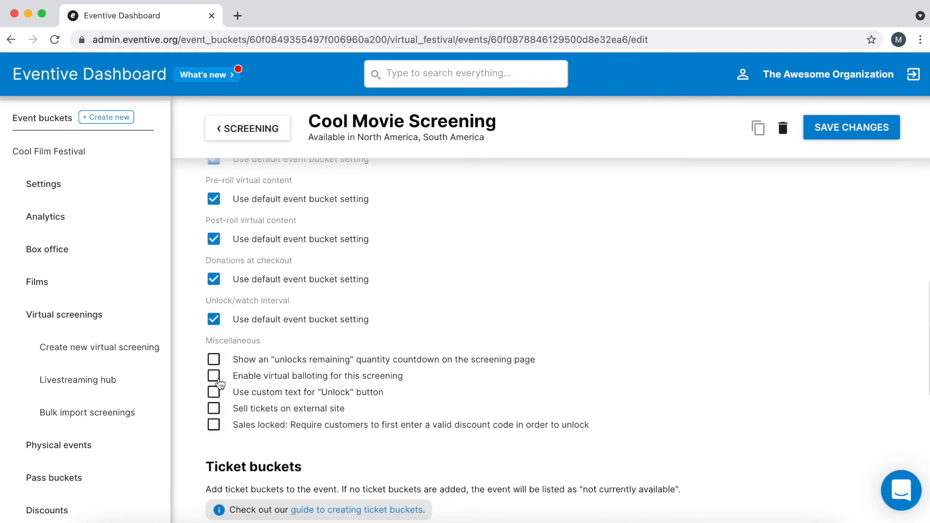
left_click(214, 376)
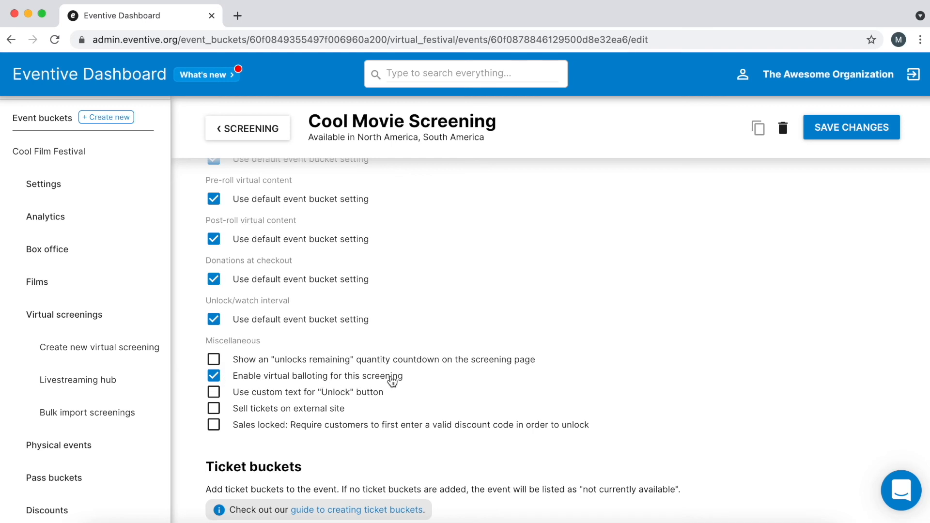
scroll("down", 3)
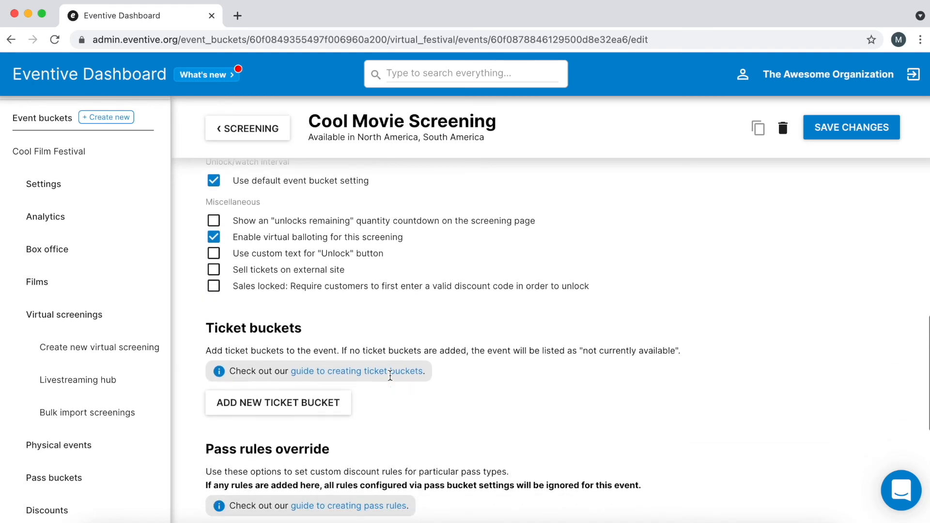
mouse_move(203, 388)
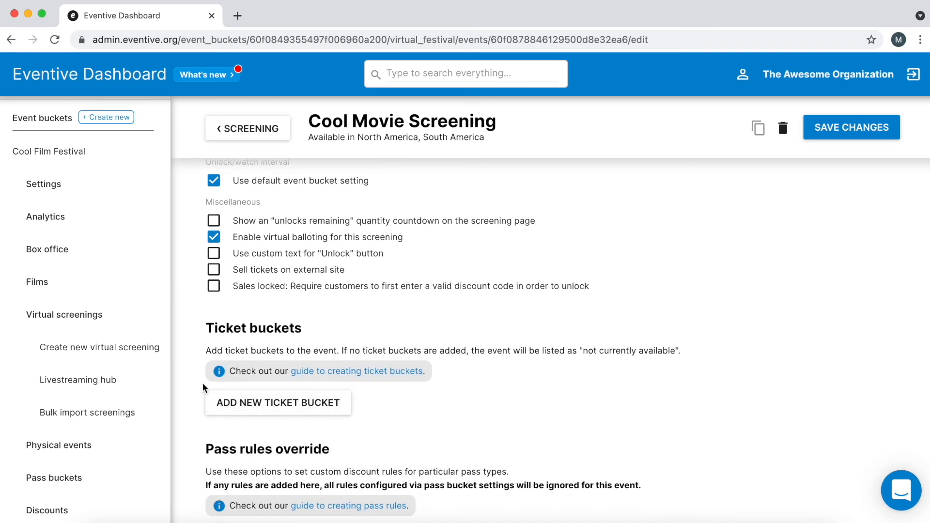
mouse_move(284, 410)
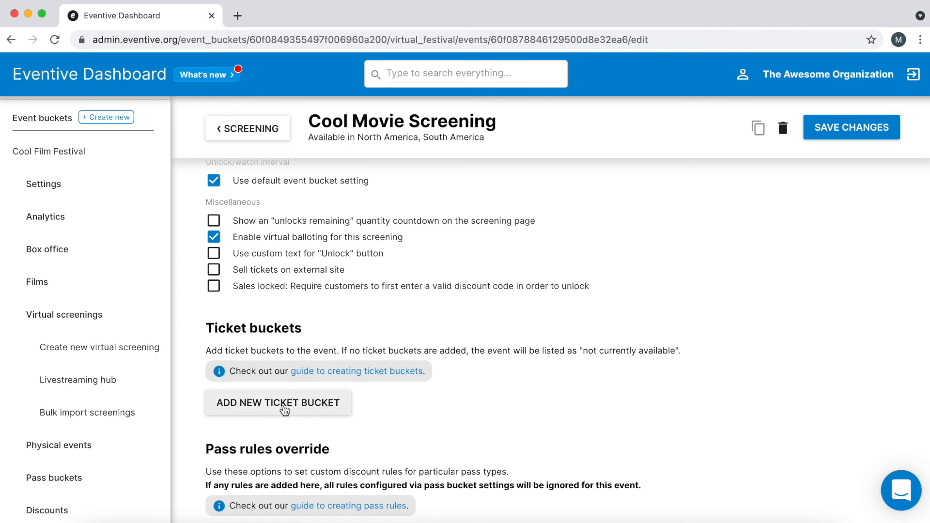
Add a default Virtual Admission ticket bucket and save all changes.
left_click(278, 403)
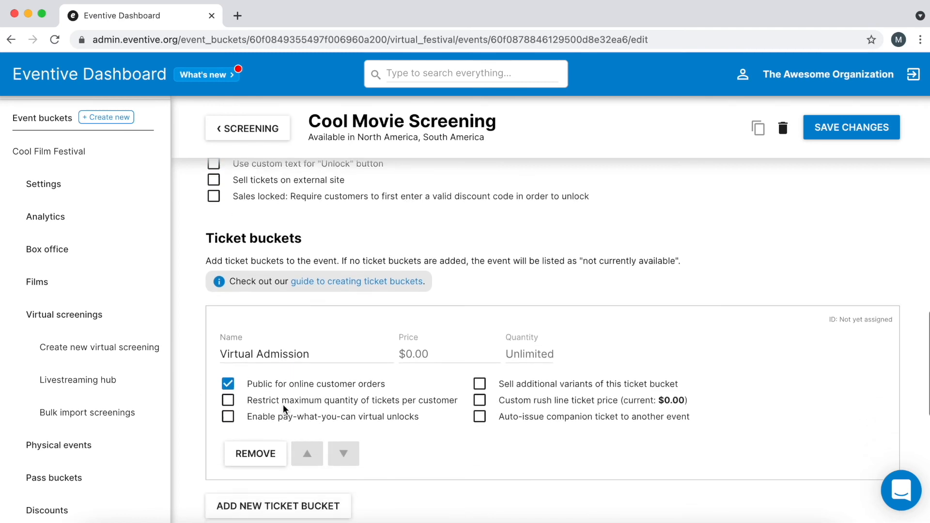
scroll("down", 3)
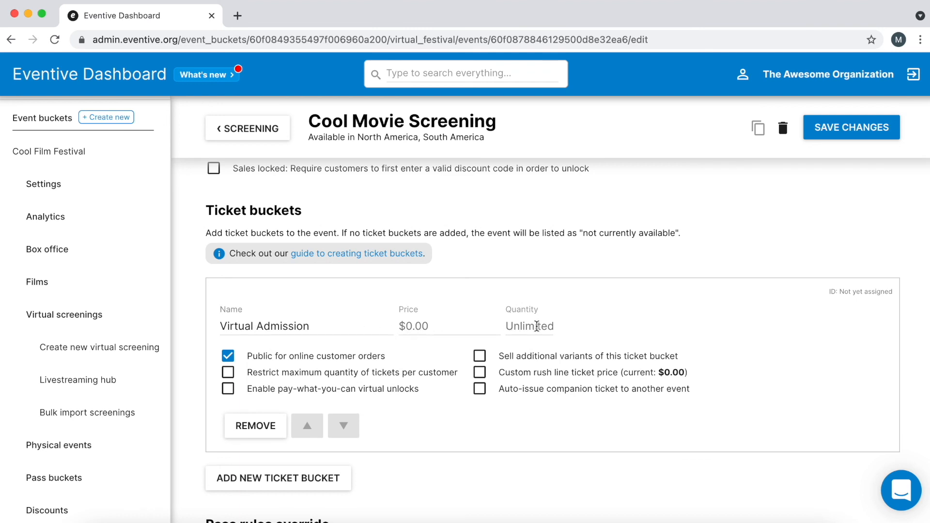
mouse_move(513, 446)
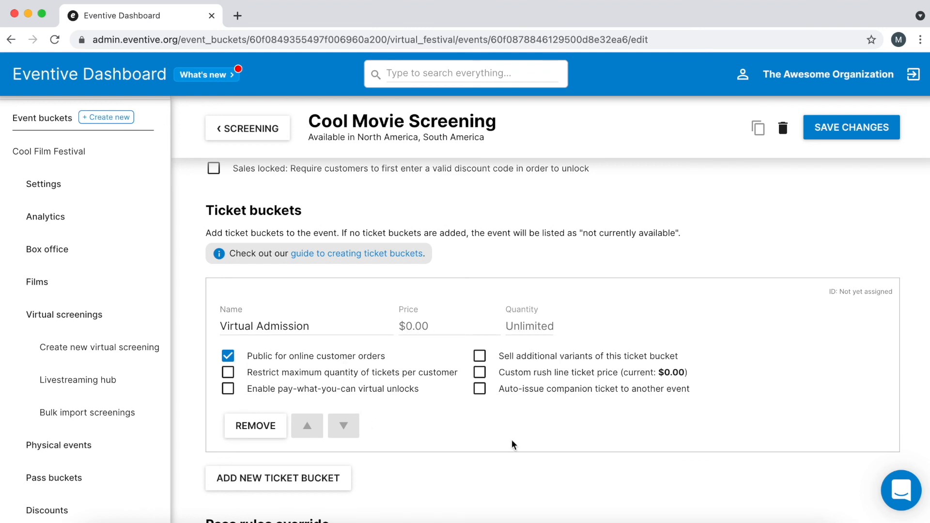
mouse_move(539, 257)
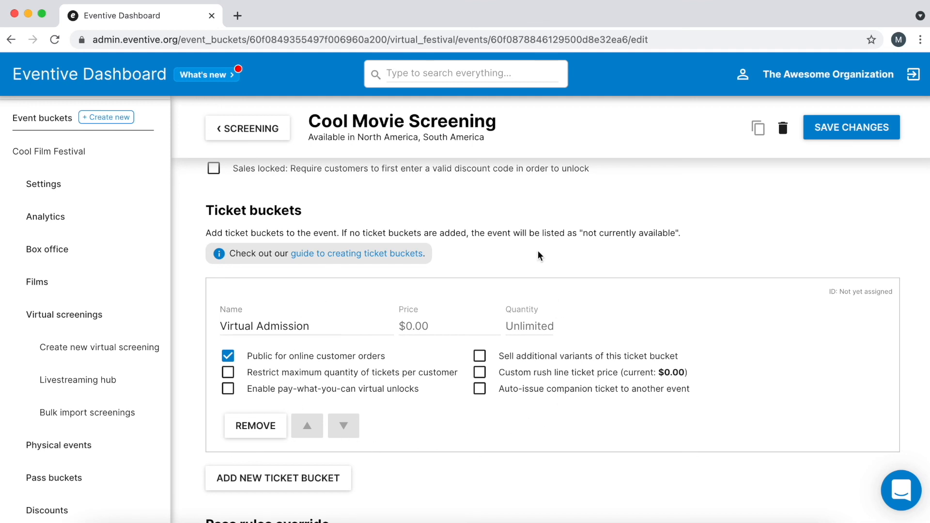
left_click(851, 127)
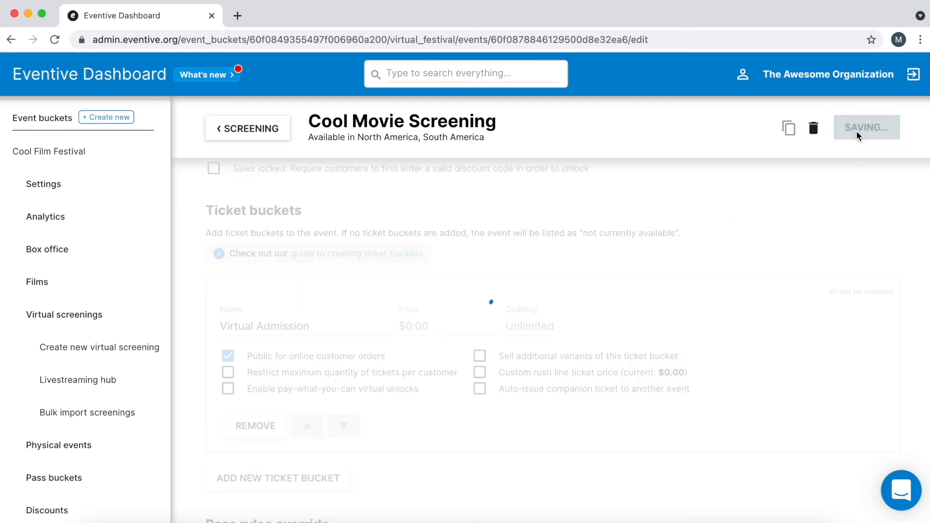